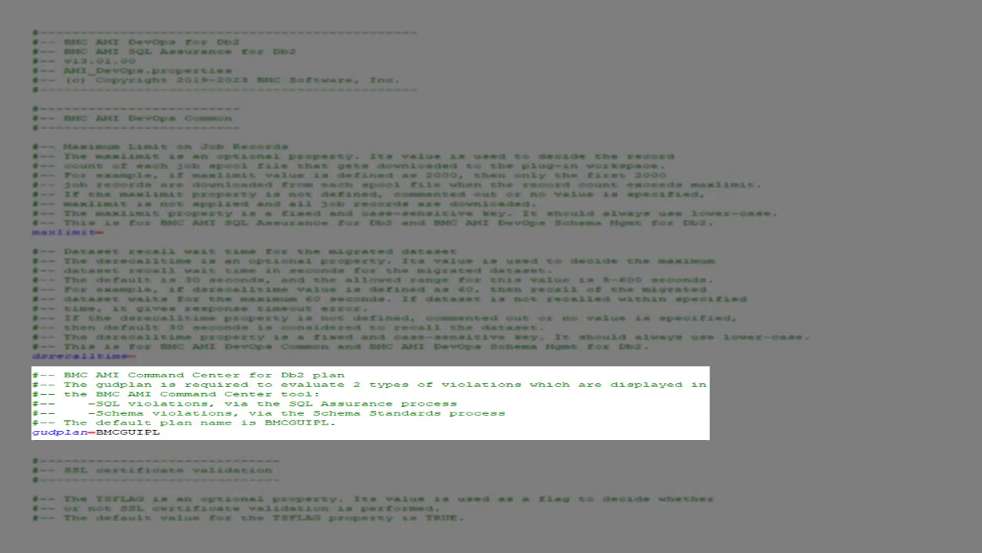
- Scroll through the properties file reviewing gudplan BMCGUIPL, TSFLAG TRUE, account 5922, LPAR DB2B, DSNEXIT and DSNLOAD
{"action": "scroll", "scroll_direction": "down", "scroll_amount": 3}
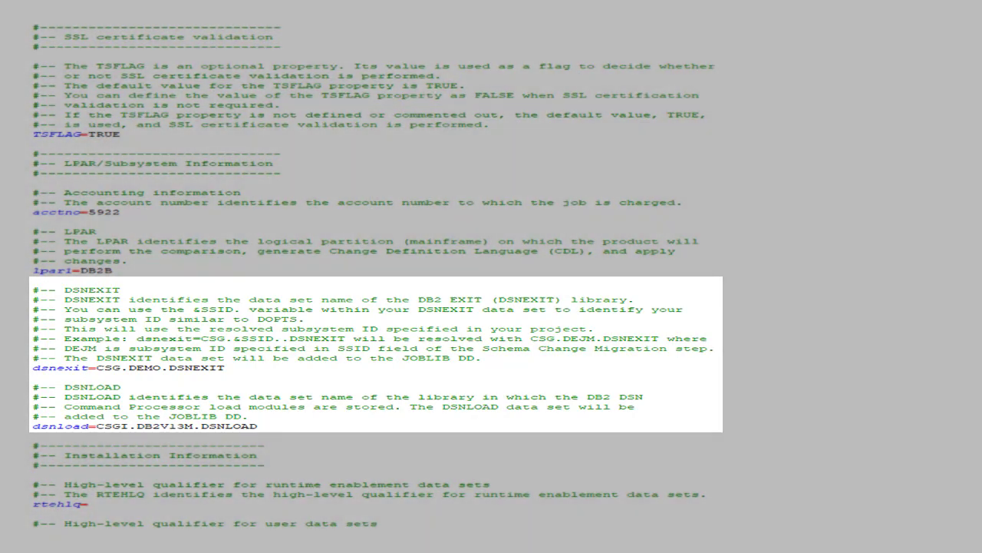
{"action": "scroll", "scroll_direction": "down", "scroll_amount": 3}
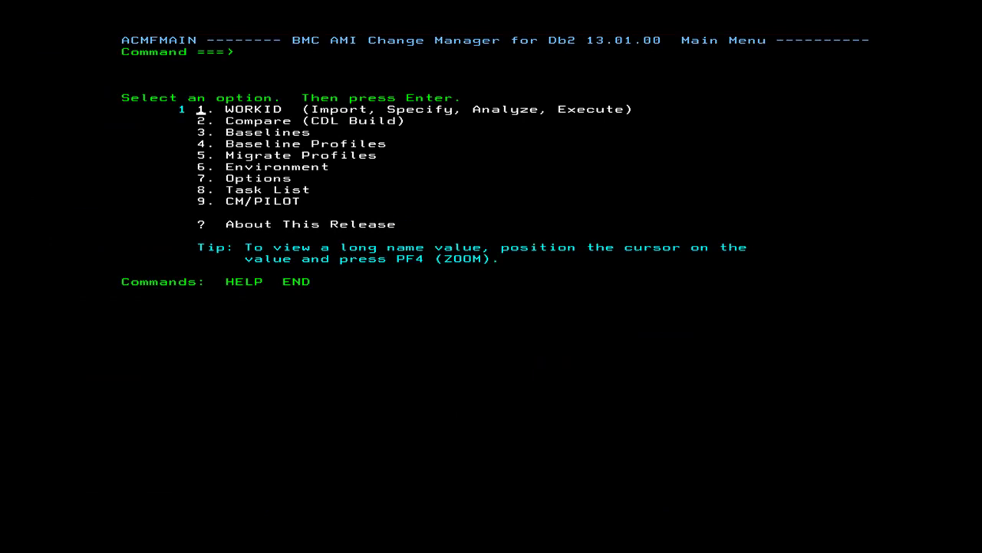
- Run tso ISRDDN from the ACMFMAIN command line to list allocated libraries
{"action": "type", "text": "tso ISRDDN"}
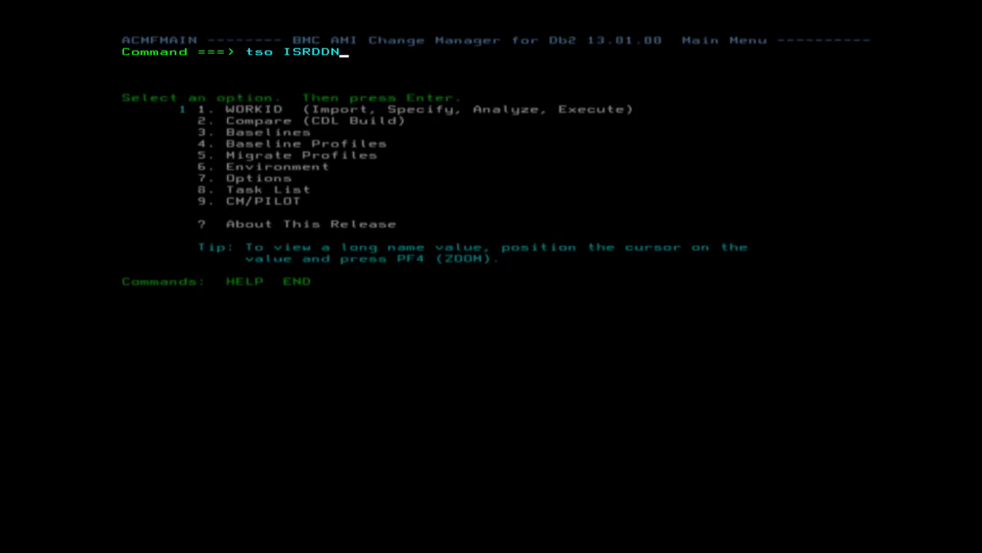
{"action": "key", "text": "Enter"}
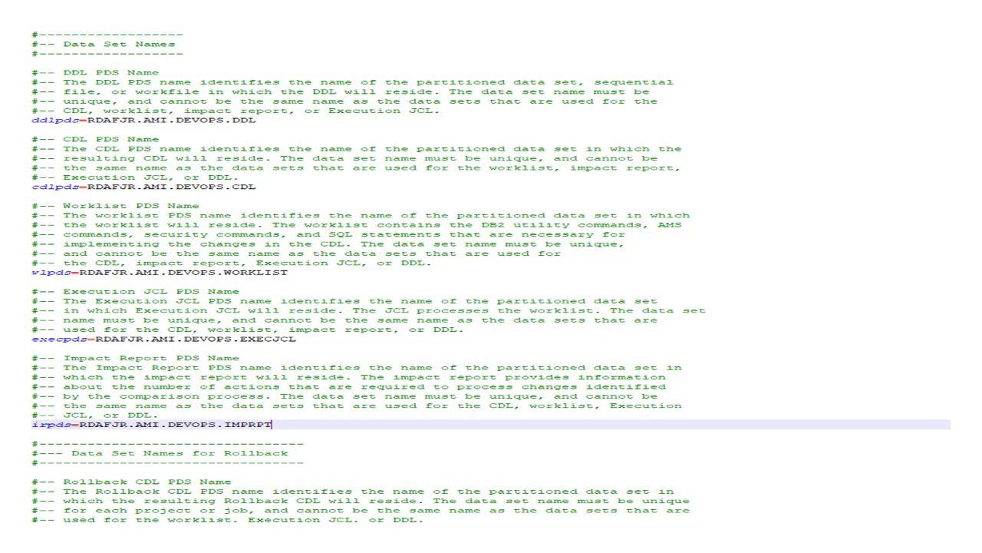
- Scroll through the ddlpds, cdlpds, wlpds, execpds, irpds and rollback RDAFJR.AMI data set entries
{"action": "scroll", "scroll_direction": "down", "scroll_amount": 3}
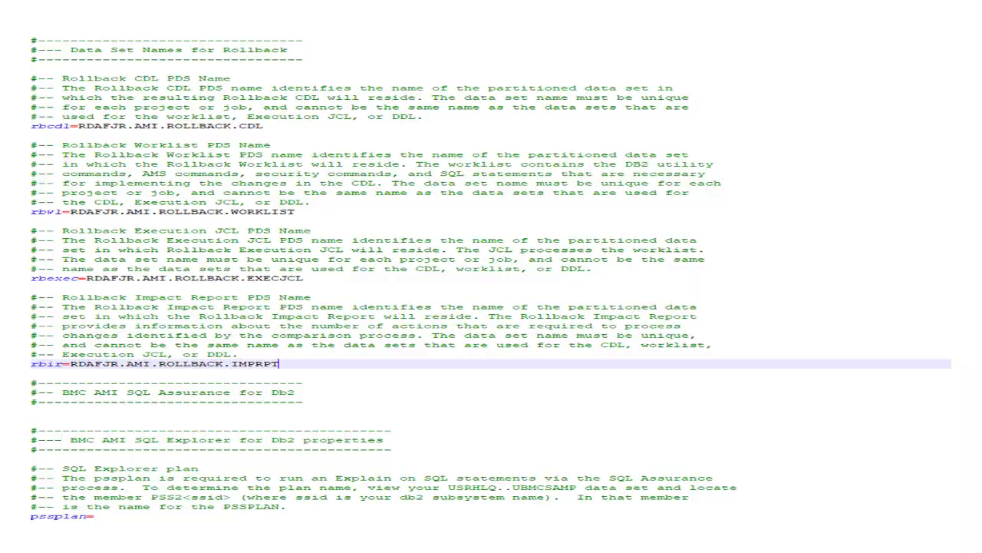
{"action": "scroll", "scroll_direction": "down", "scroll_amount": 3}
{"action": "type", "text": "PSSID1"}
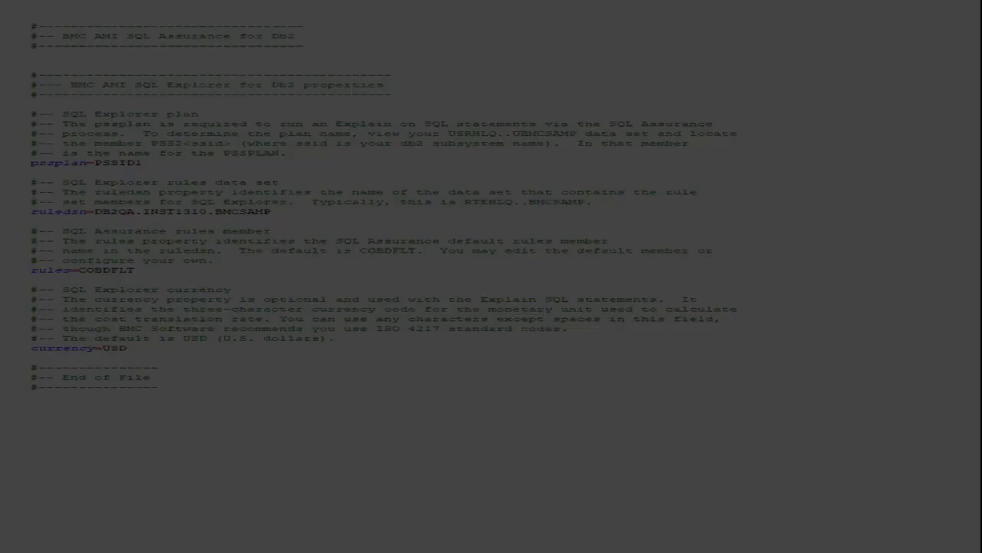
- Select the ruledsn line reading DB2QA.INST1310.BMCSAMP in the SQL Explorer section
{"action": "left_click_drag", "start_coordinate": [31, 182], "coordinate": [701, 212]}
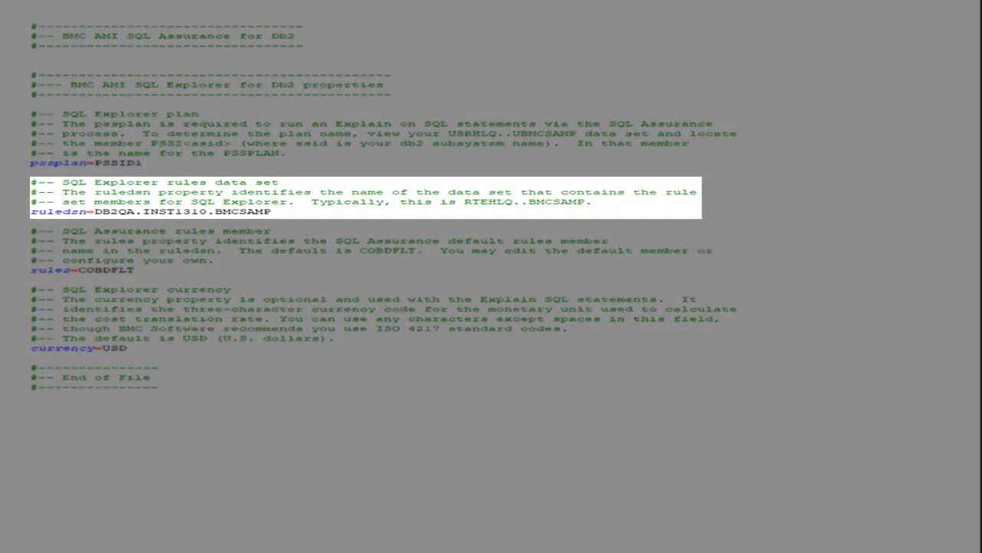